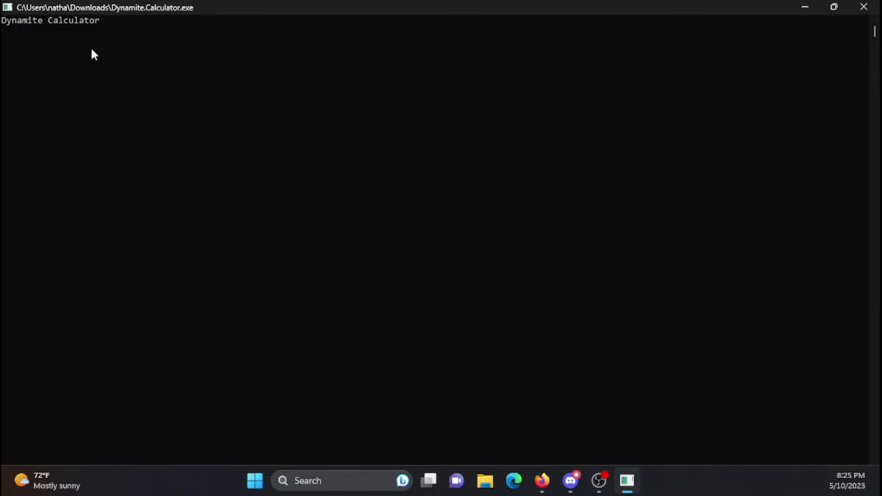
mouse_move(39, 61)
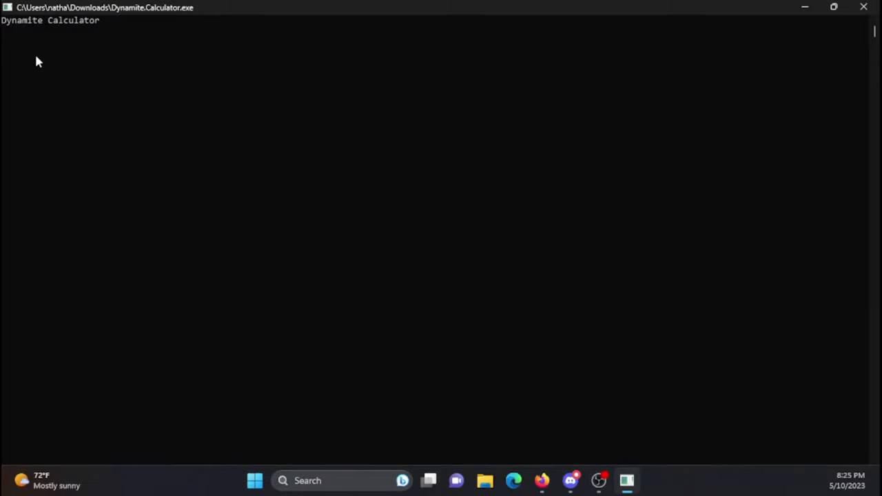
Evaluate 1+1 = 2, then enter the 2-4 subtraction.
text(1+1)
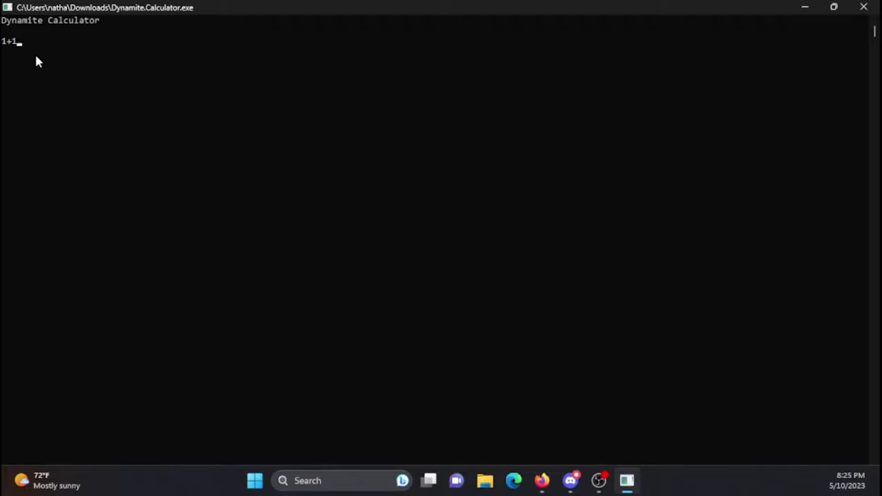
key(Return)
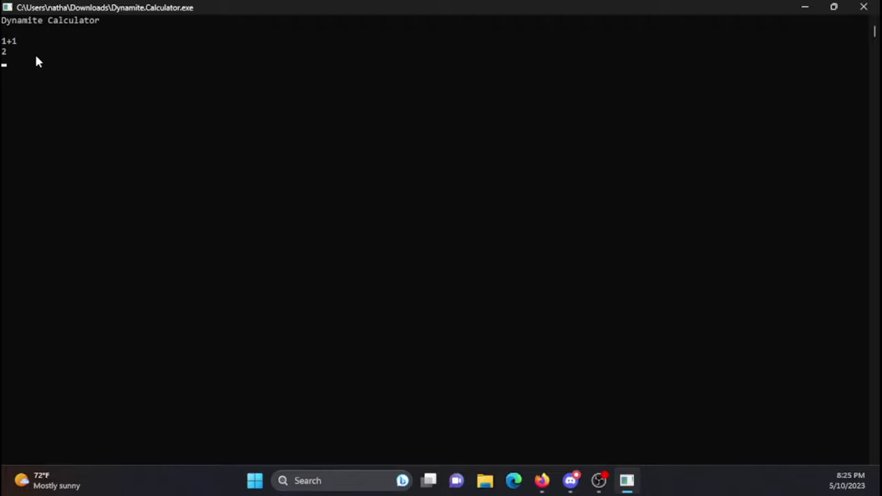
text(2-)
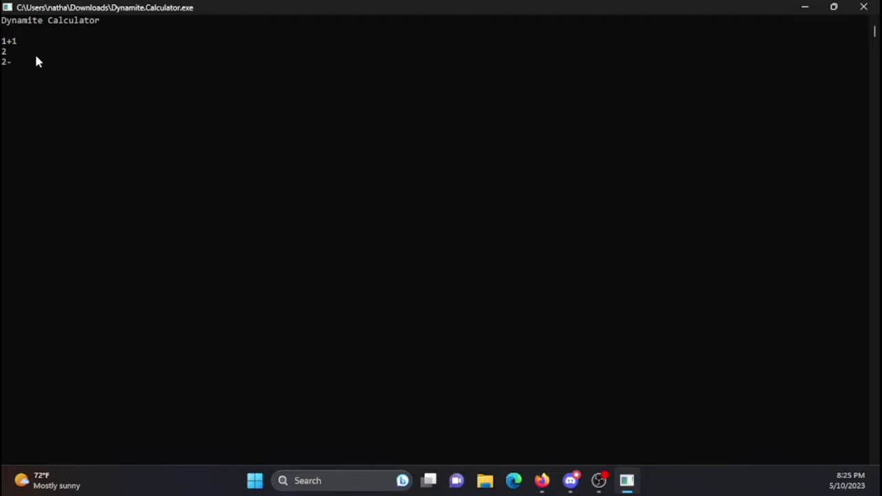
text(4)
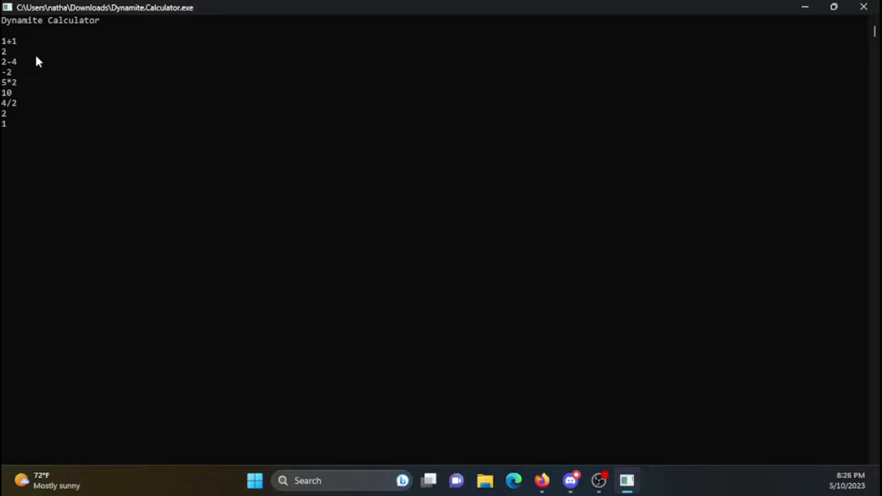
Evaluate 4^2 = 16 and the decimal sum 1.5+2.1111 = 3.6111.
text(4^2)
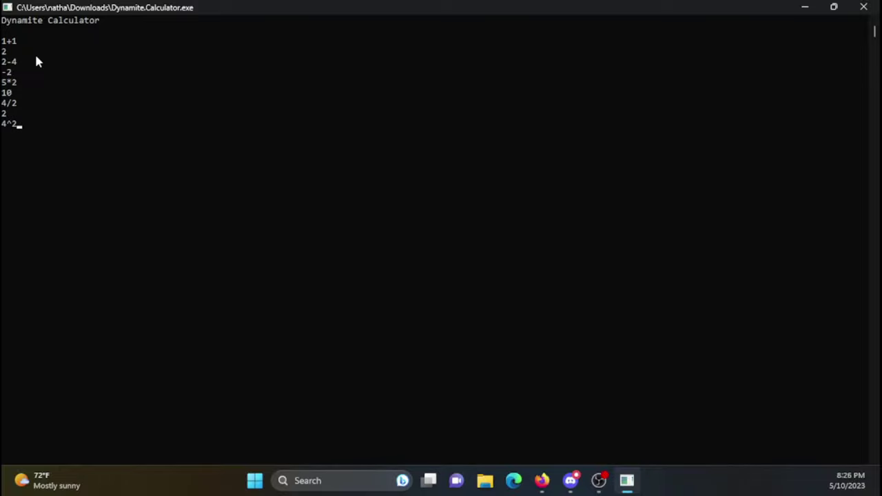
key(Return)
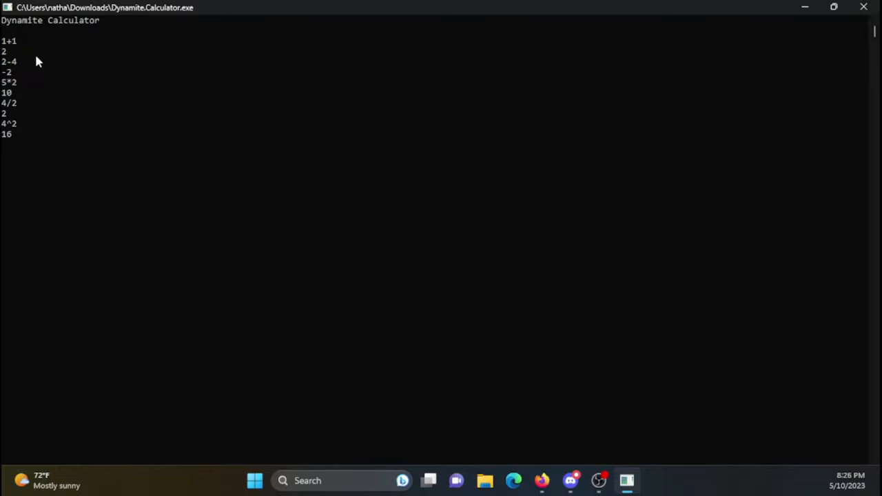
text(1.5+2.1111)
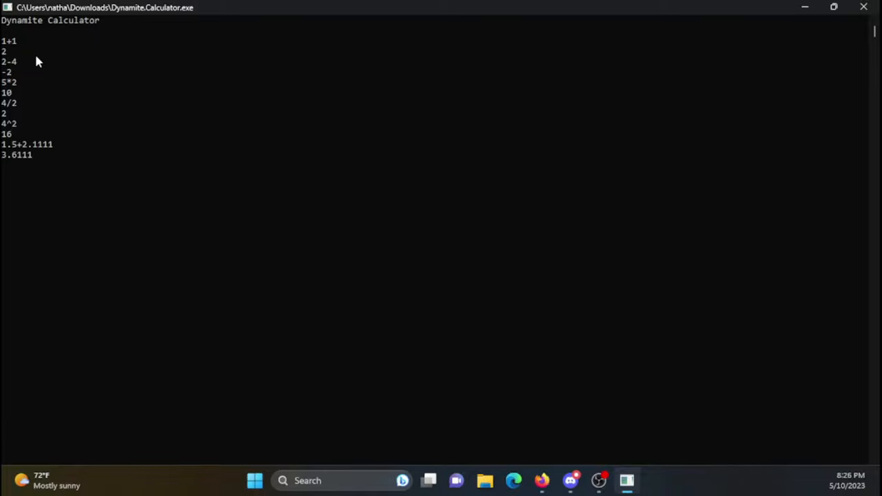
text(4)
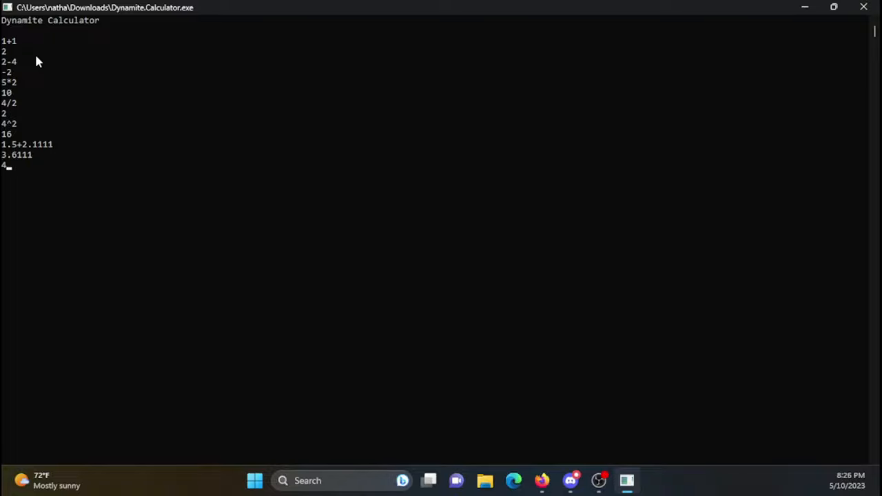
Evaluate 4^2.2 = 21.1121, then enter +1 on the inf result.
text(^2.2)
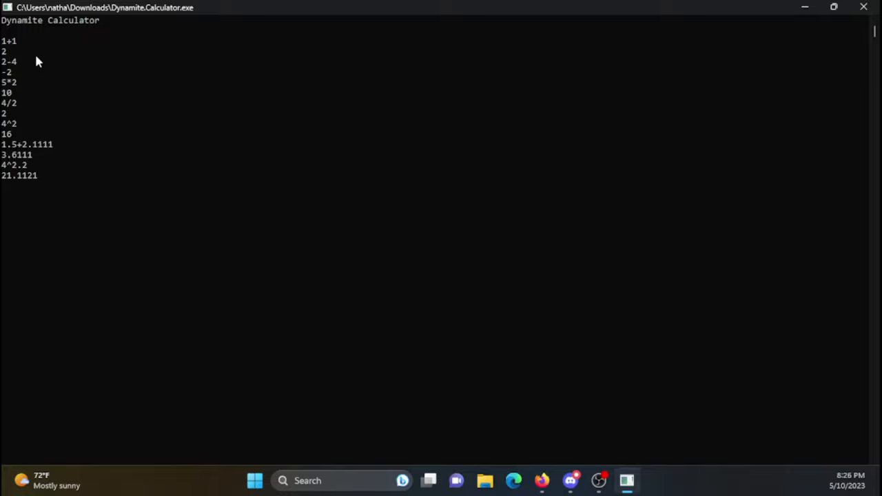
key(Return)
text(inf)
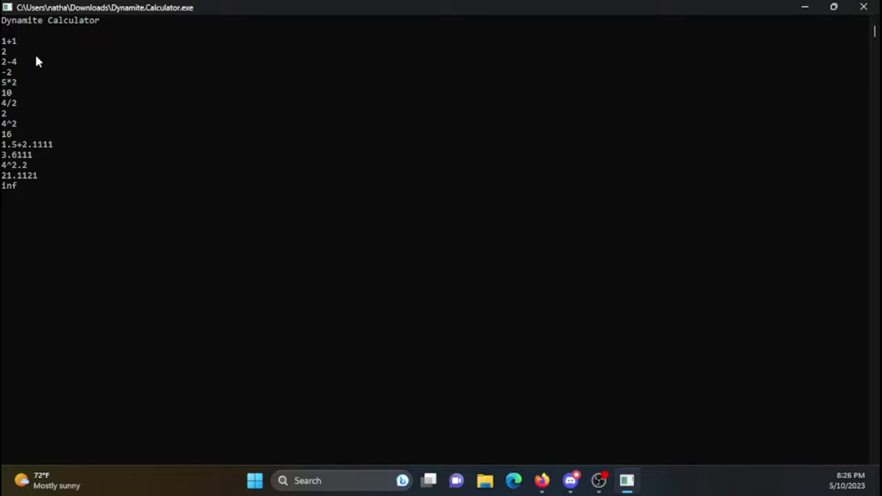
text(+1)
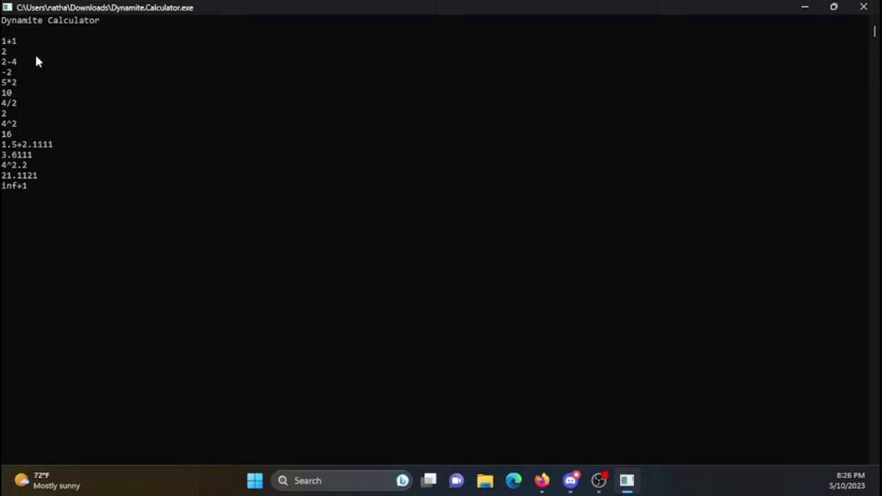
click(513, 480)
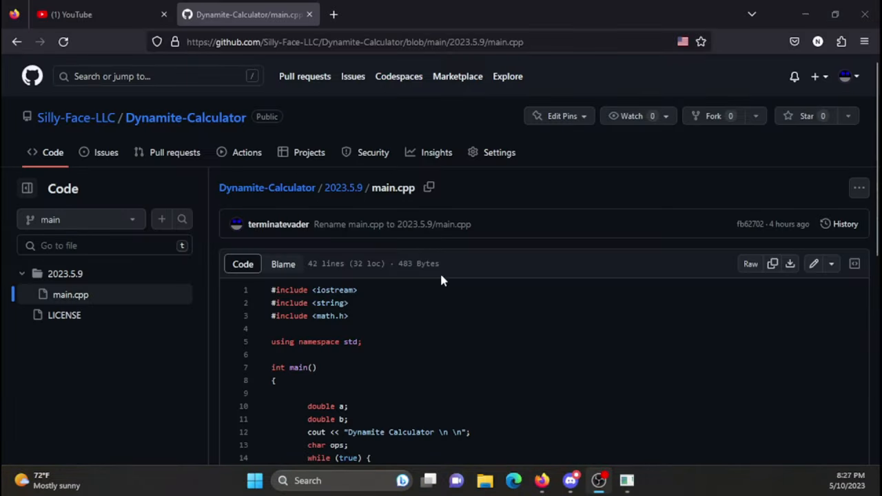
Scroll through the main.cpp source to skim its overall structure.
scroll(down, 3)
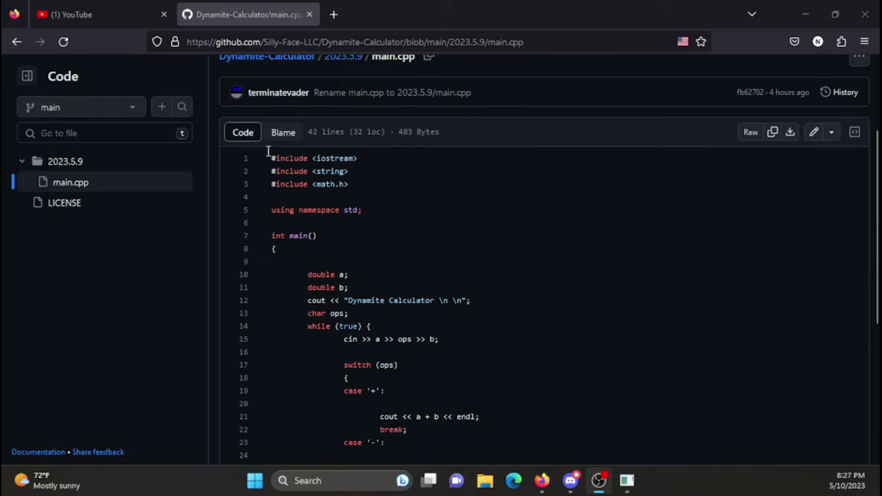
scroll(down, 3)
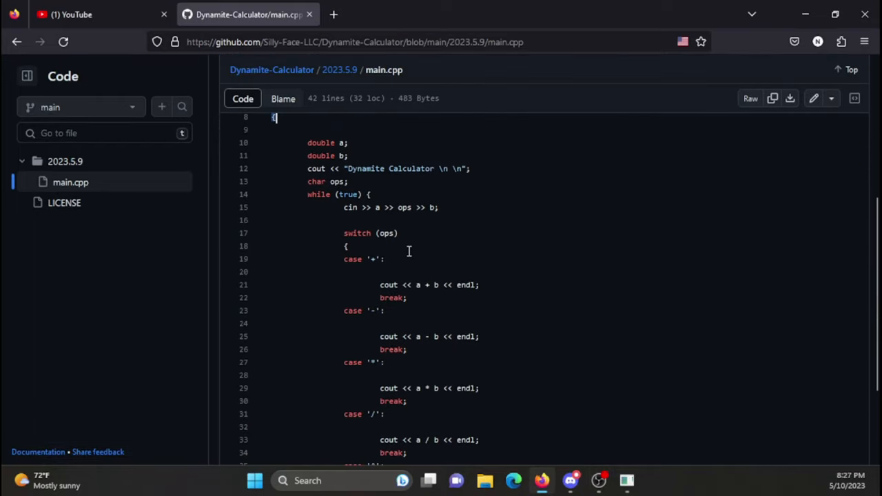
scroll(up, 3)
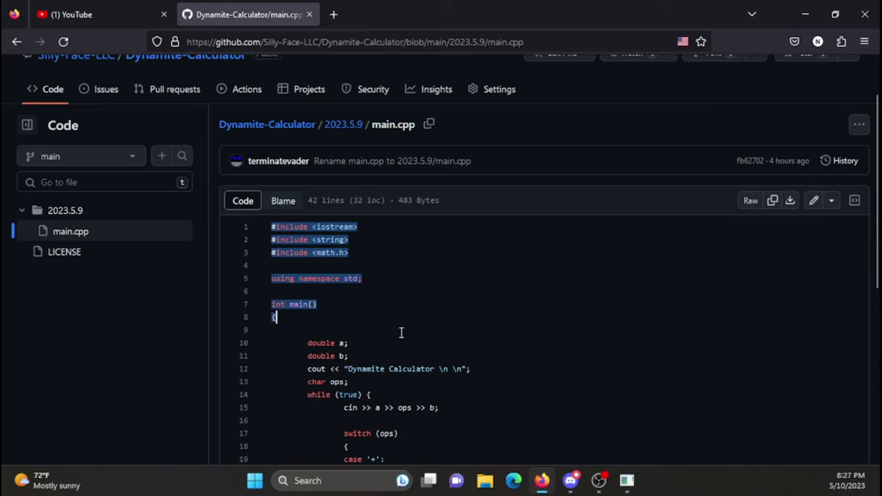
mouse_move(52, 209)
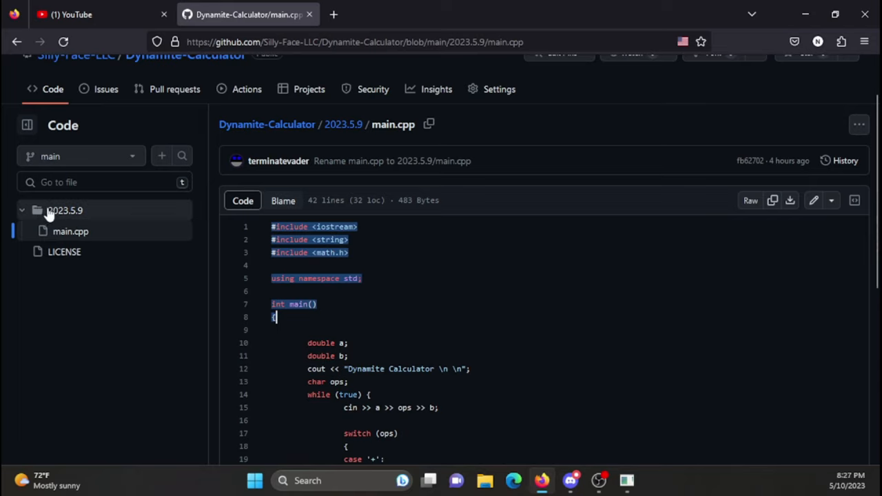
mouse_move(58, 209)
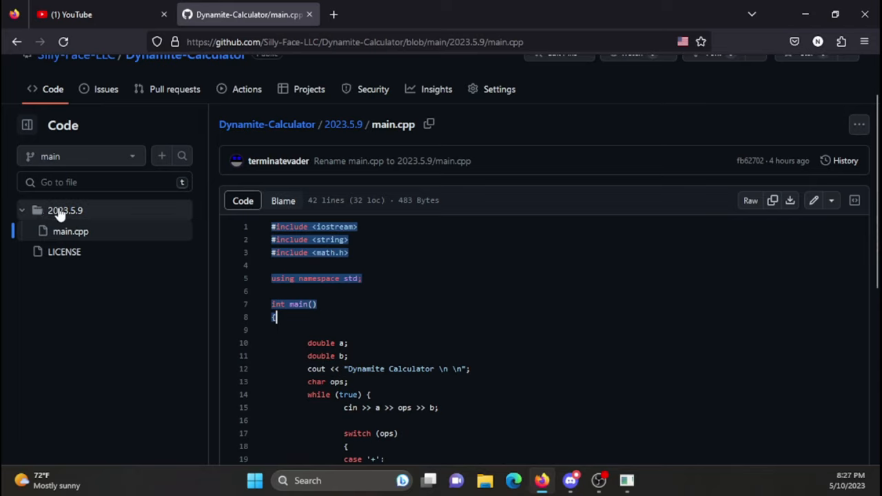
scroll(up, 3)
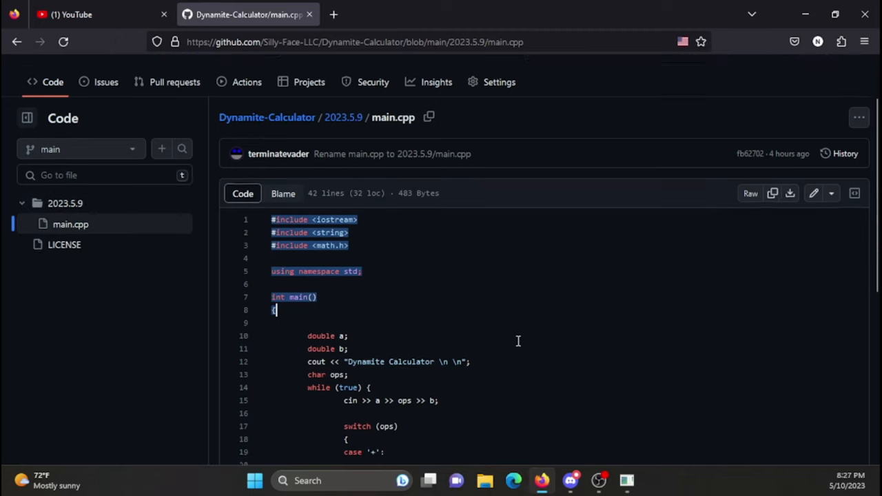
scroll(down, 3)
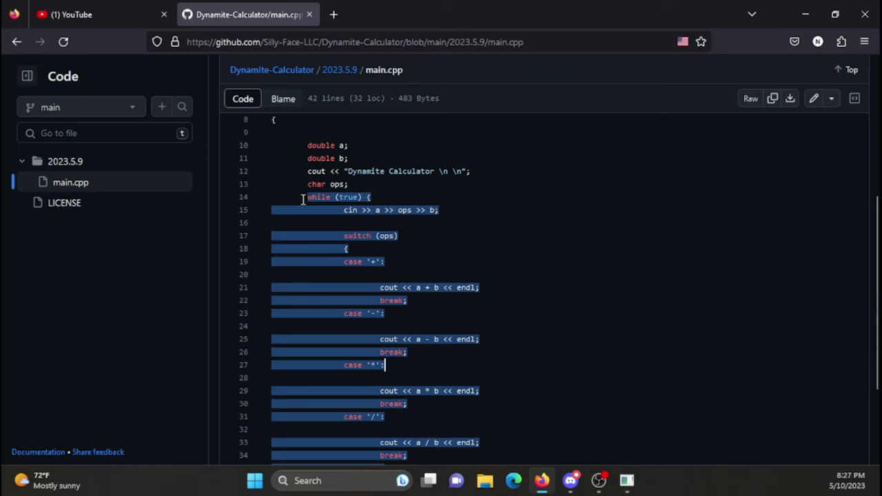
scroll(up, 3)
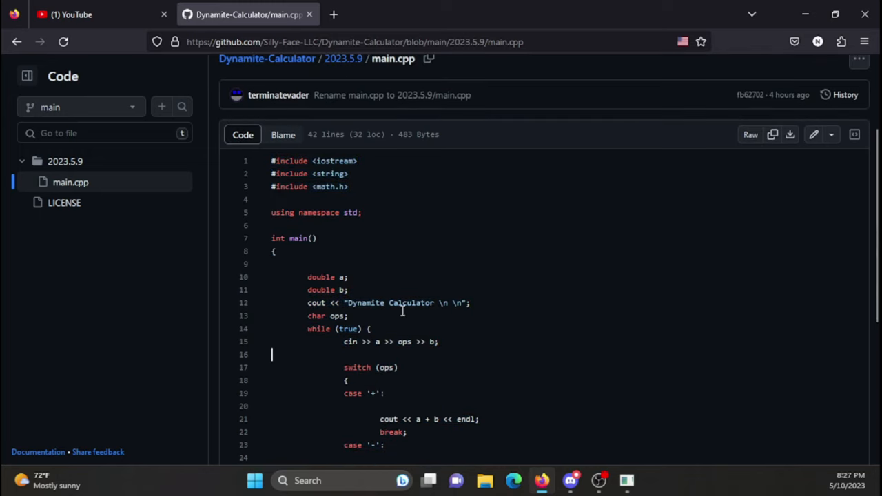
mouse_move(268, 158)
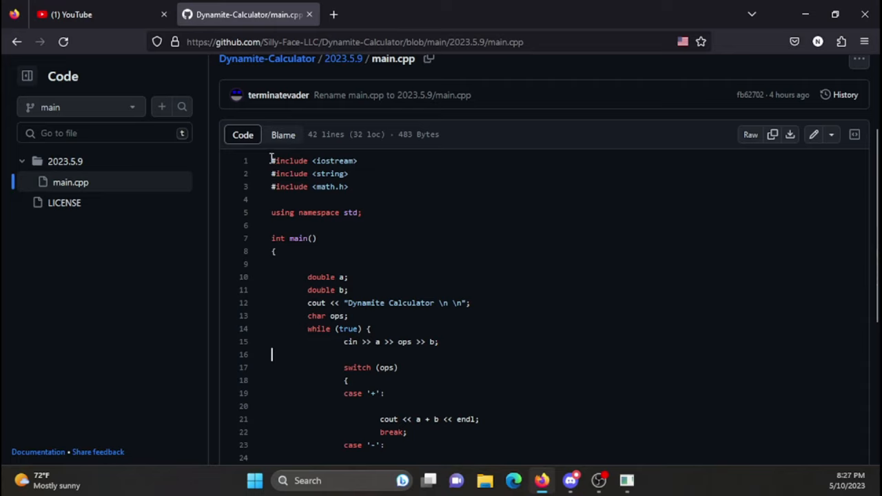
Select the #include <iostream> line at the top of main.cpp.
click(358, 160)
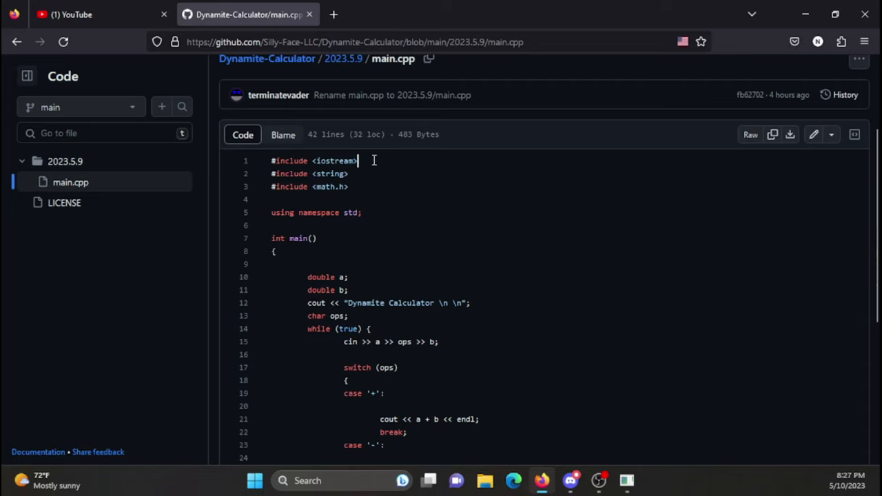
triple_click(314, 160)
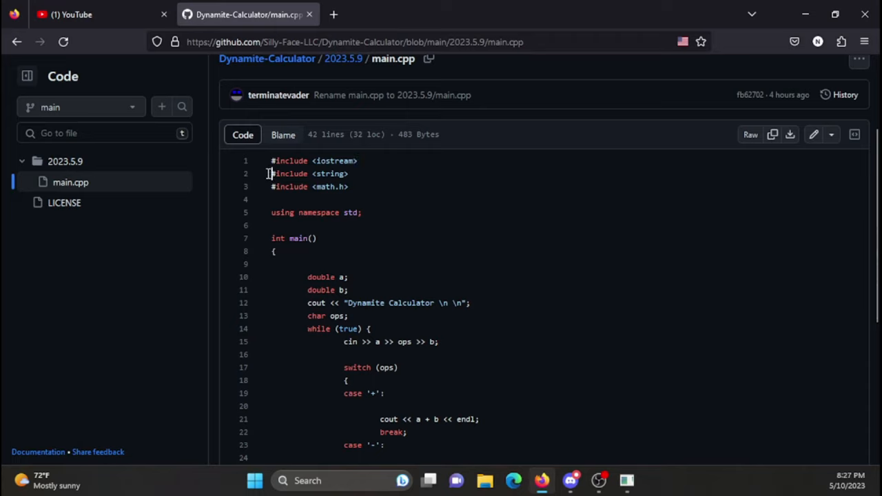
mouse_move(347, 173)
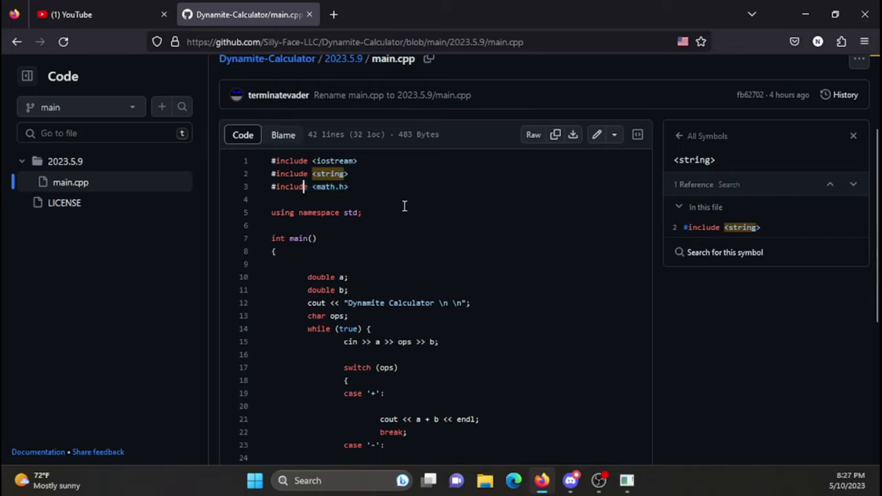
Look up the std symbol's references, then highlight the double declarations on line 10.
click(350, 212)
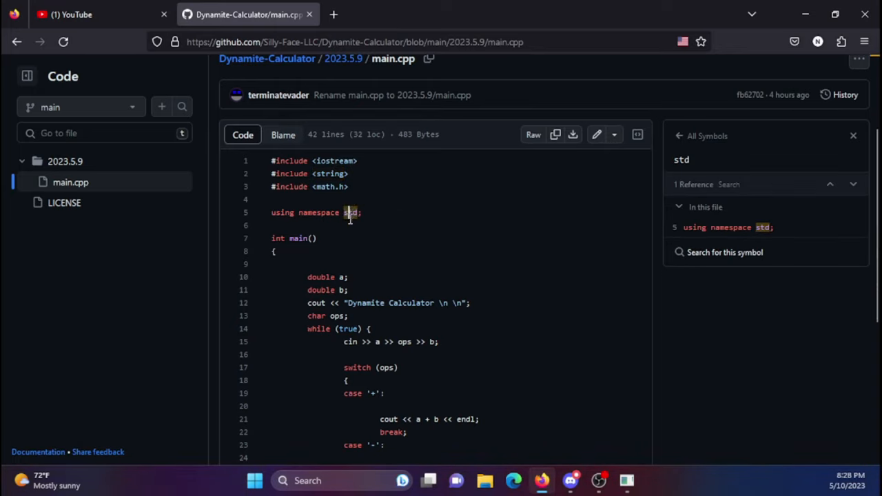
scroll(down, 3)
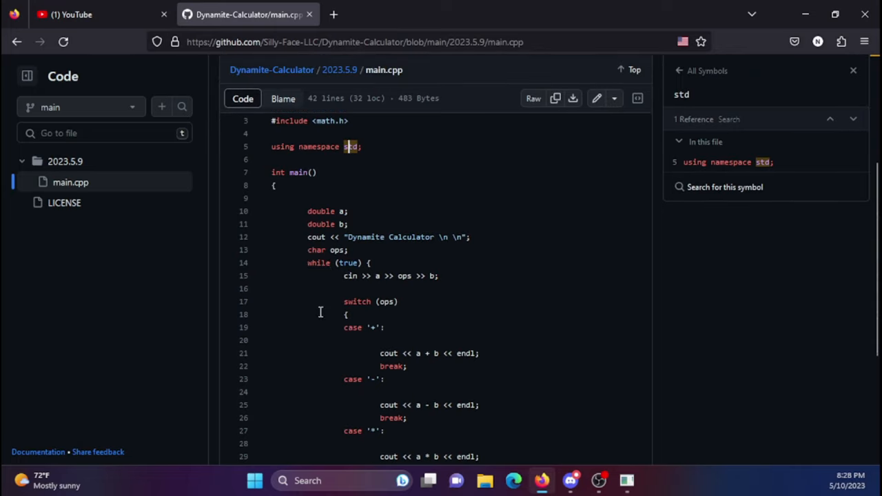
double_click(320, 212)
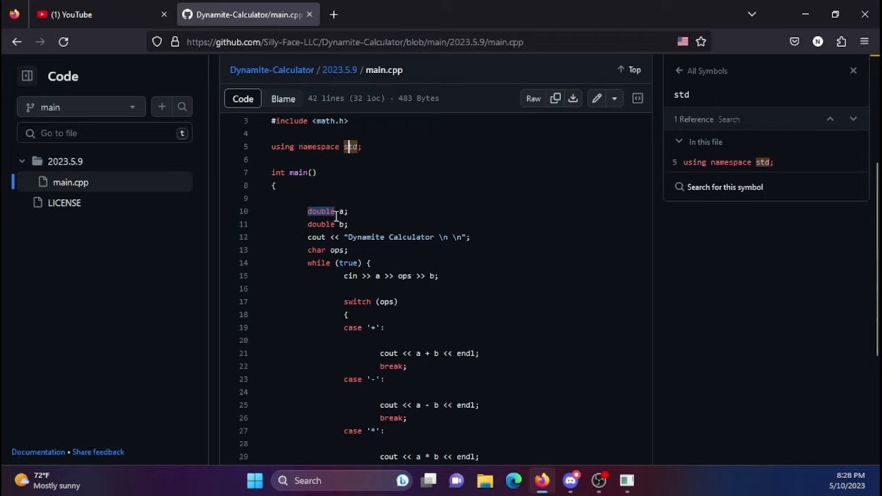
mouse_move(337, 212)
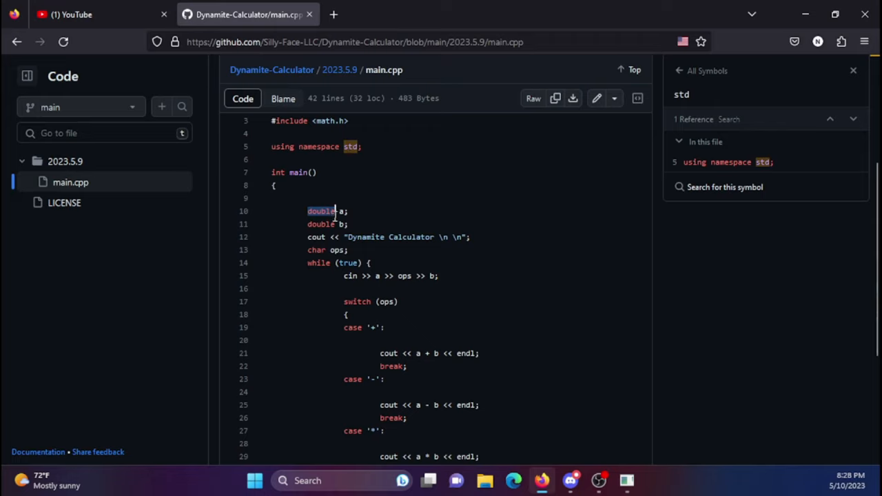
Point out variable a's declaration and list every use of cout in the file.
click(338, 223)
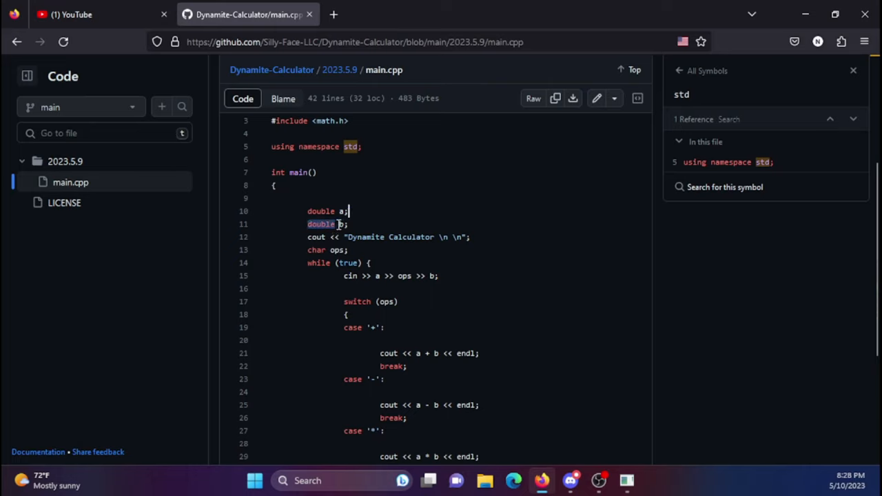
click(315, 237)
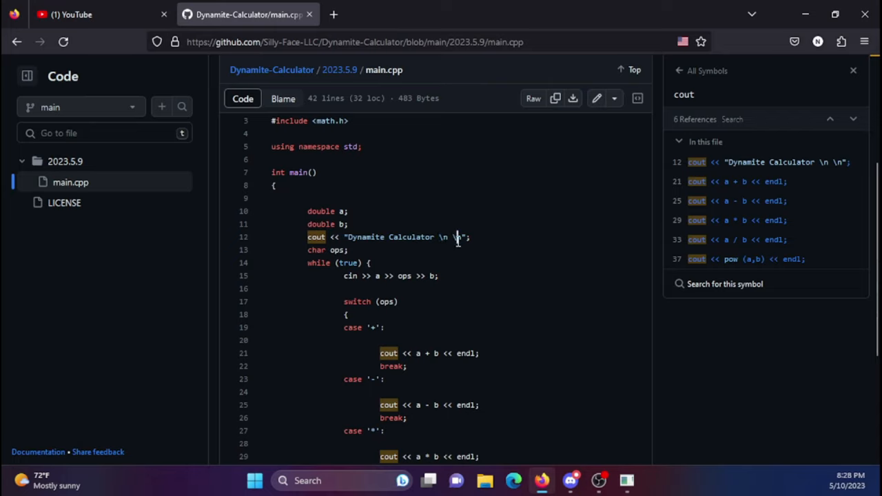
mouse_move(301, 250)
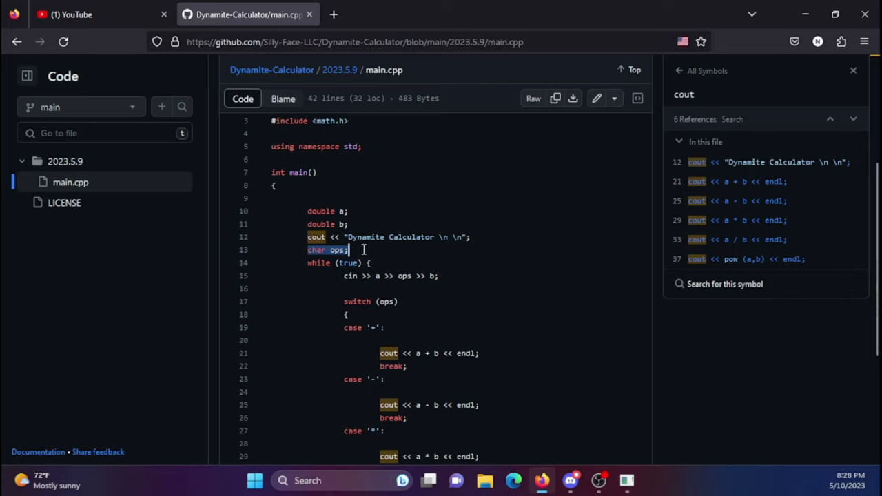
mouse_move(347, 262)
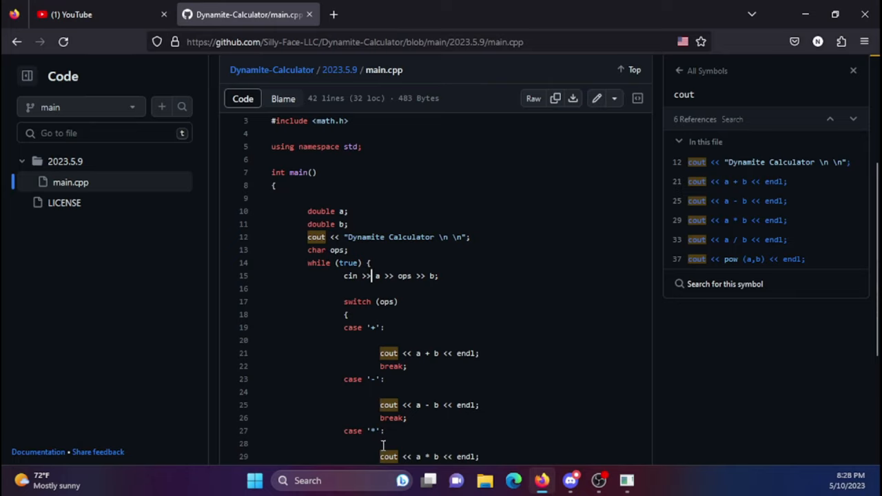
mouse_move(435, 276)
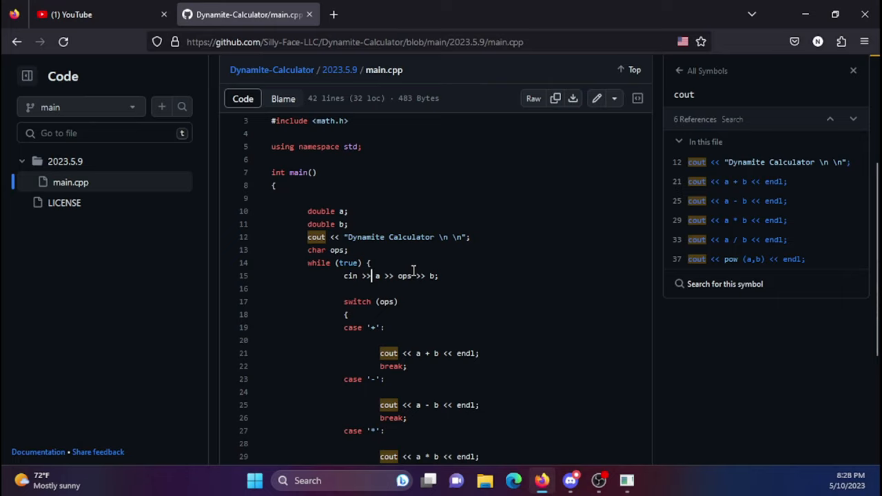
mouse_move(397, 281)
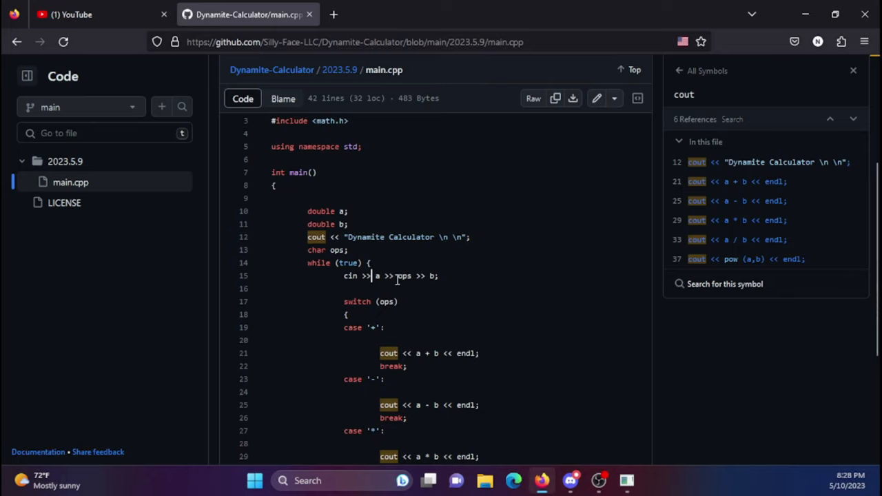
Look up the ops variable's references: declaration, cin input and switch on lines 13, 15, 17.
scroll(down, 3)
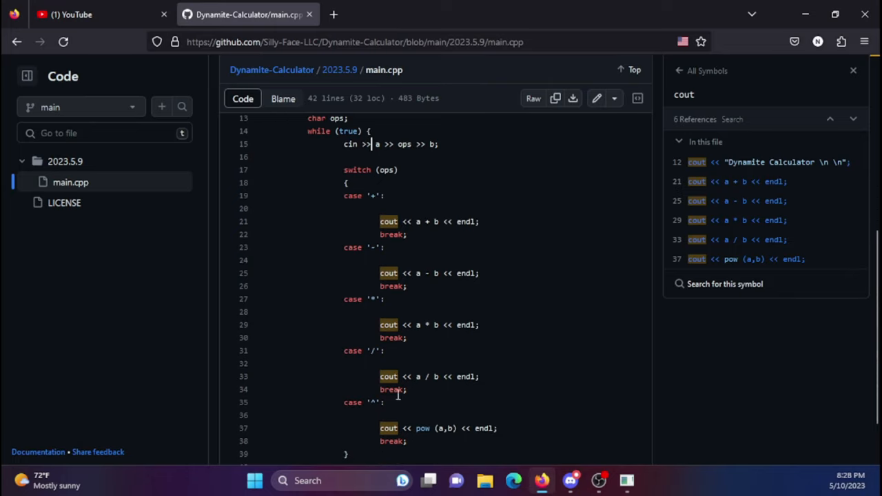
scroll(up, 3)
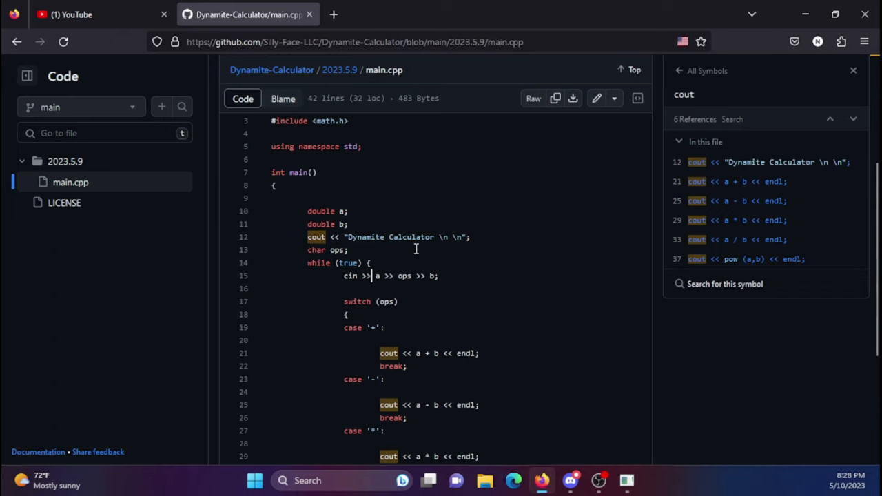
double_click(403, 275)
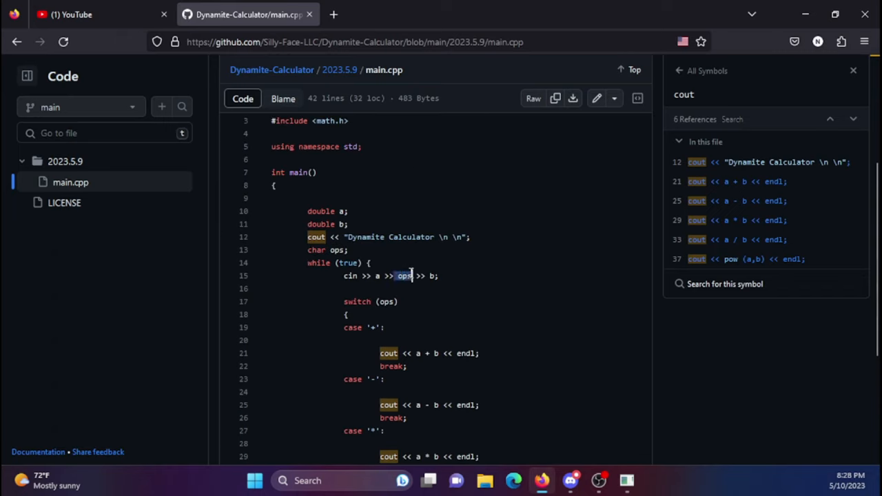
click(404, 276)
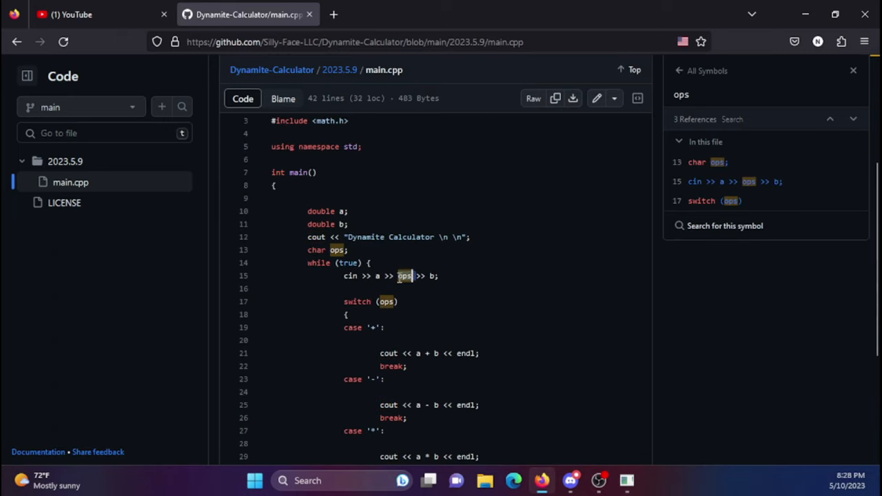
Scroll back through the switch cases and input loop of main.cpp.
scroll(up, 3)
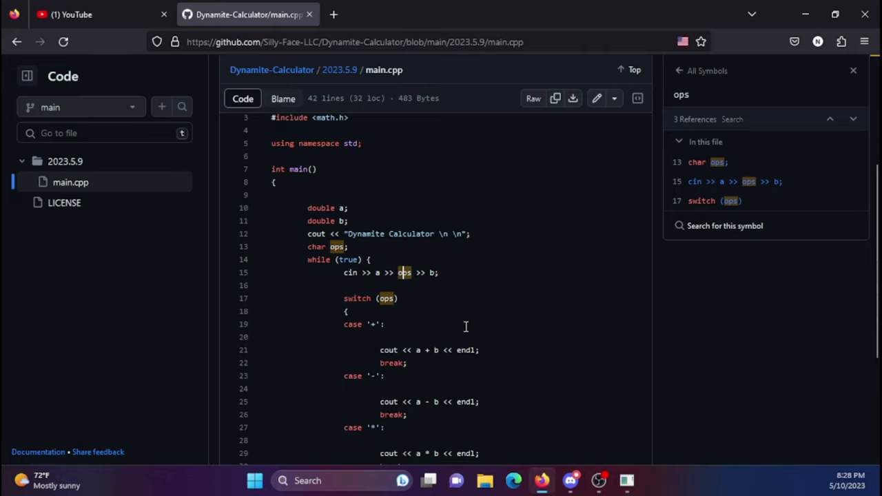
scroll(down, 3)
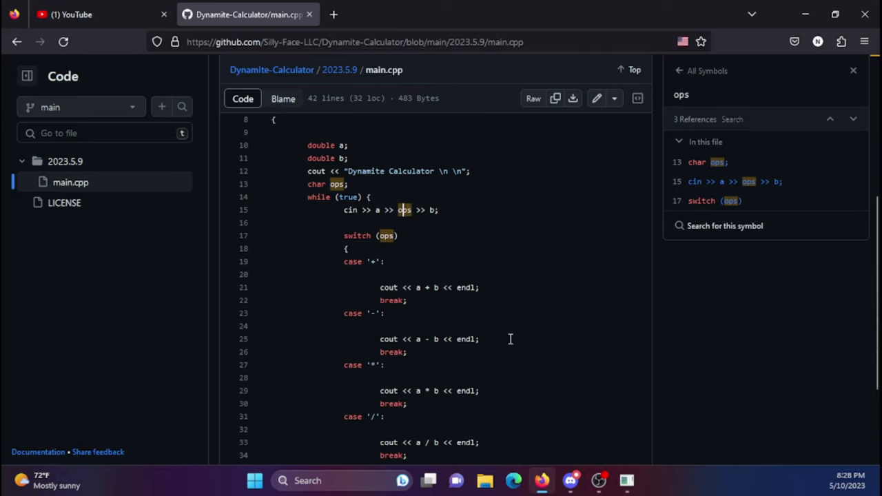
scroll(up, 3)
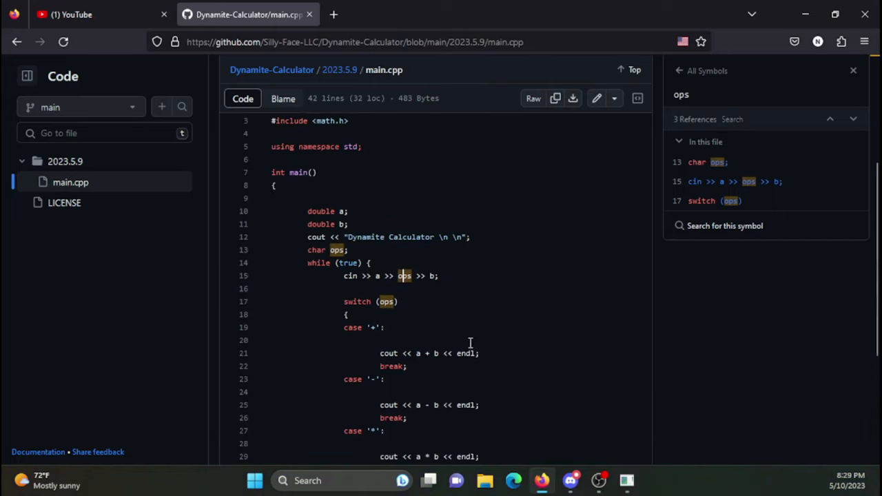
scroll(up, 3)
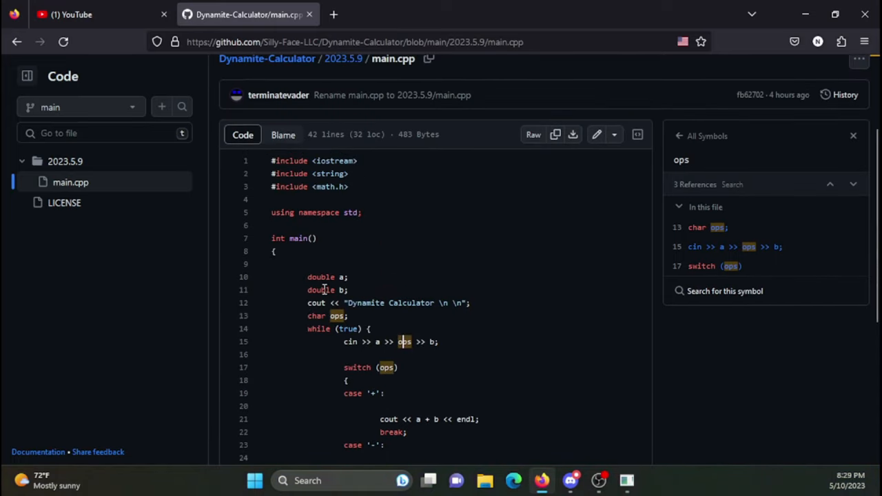
mouse_move(126, 452)
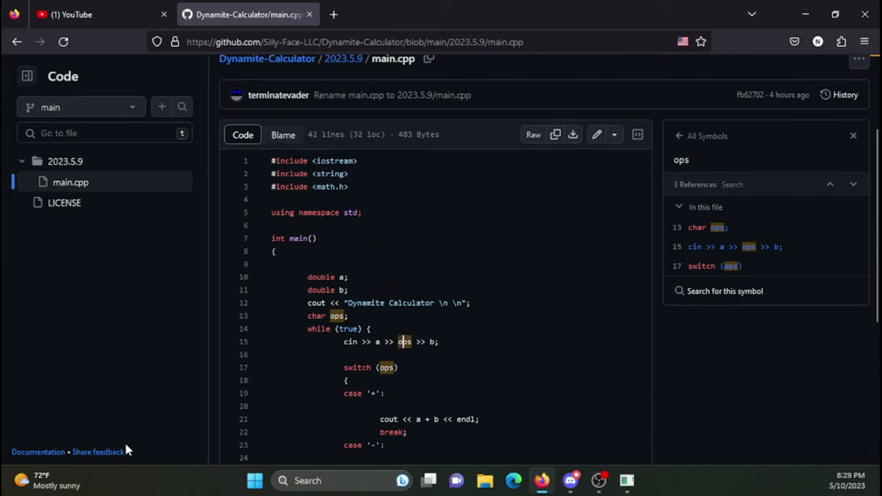